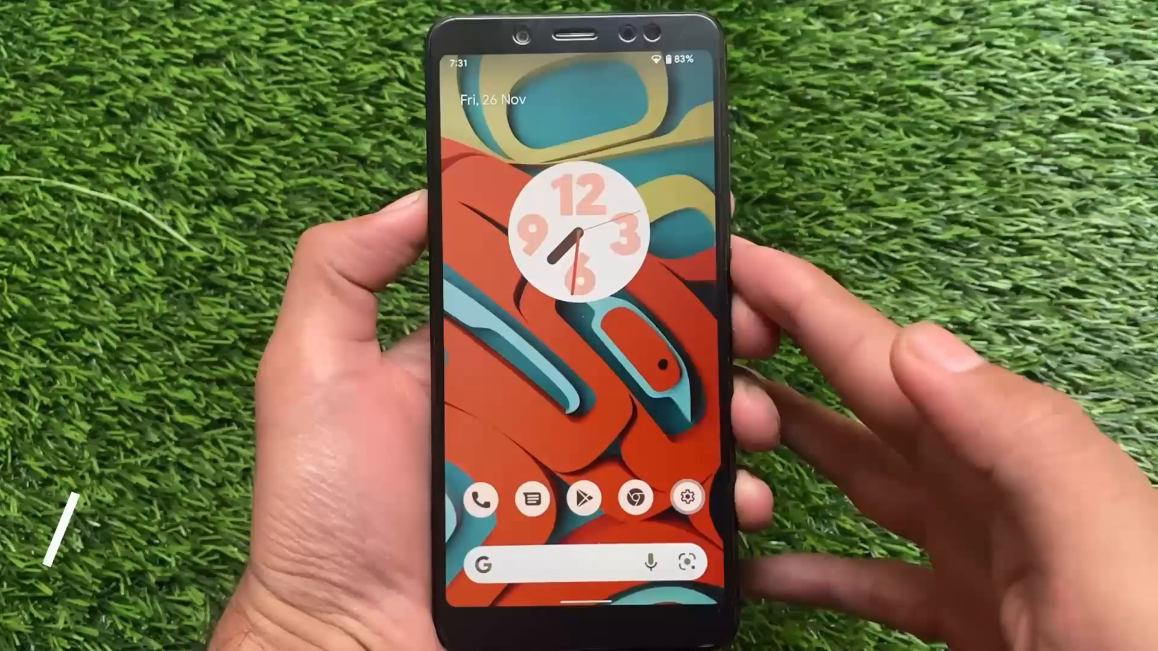
Pull down from the top of the home screen to reveal the full Bluetooth, Location and Mic access toggles.
scroll(up, 3)
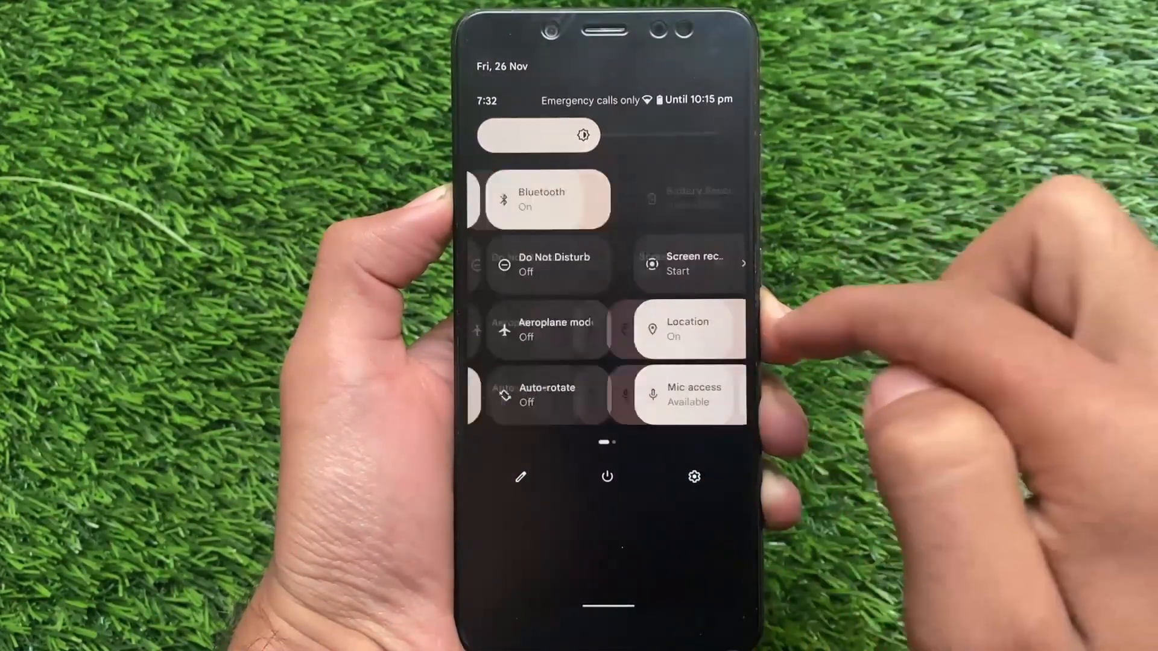
Browse the quick settings tiles and open the Live Caption settings page.
scroll(left, 3)
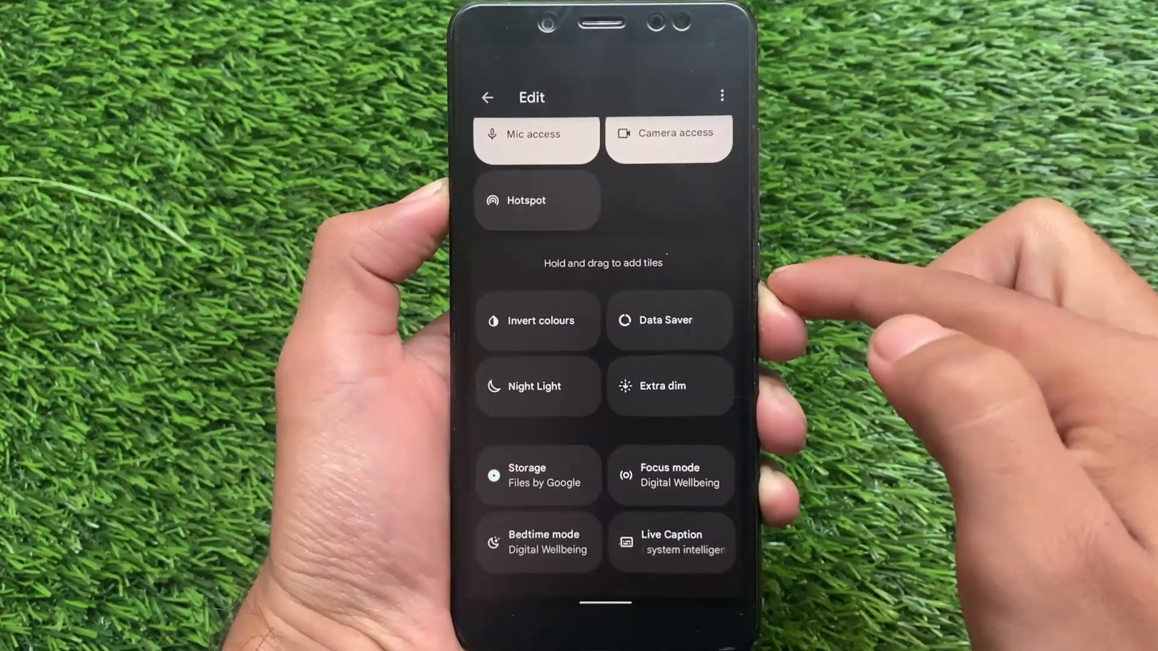
scroll(up, 3)
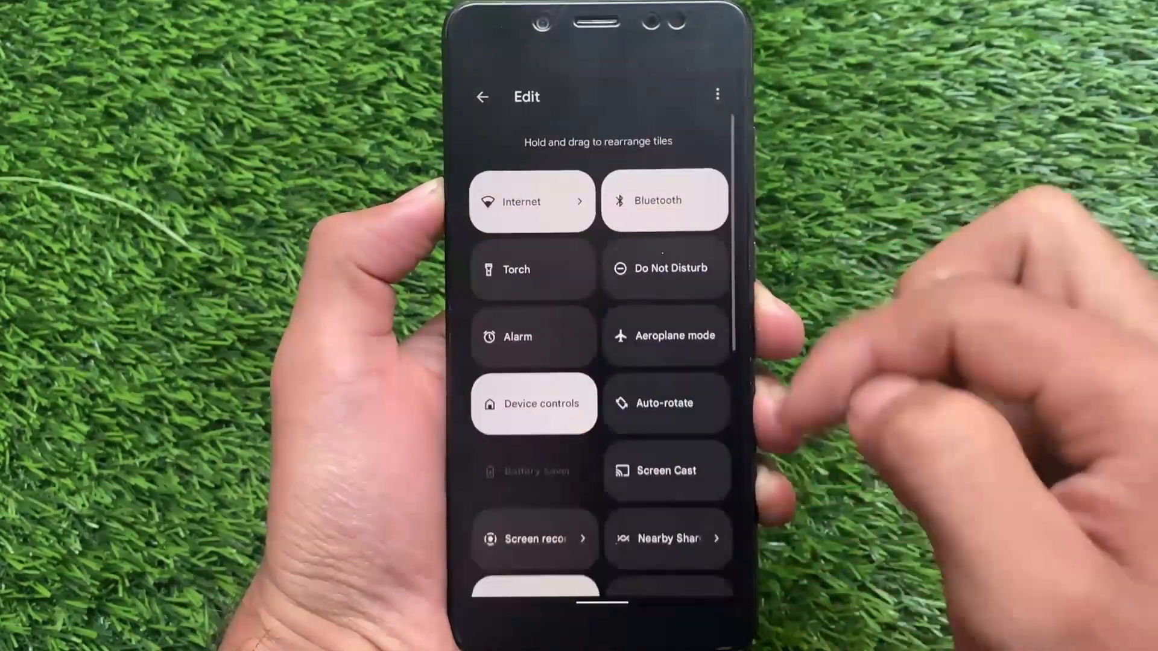
click(482, 96)
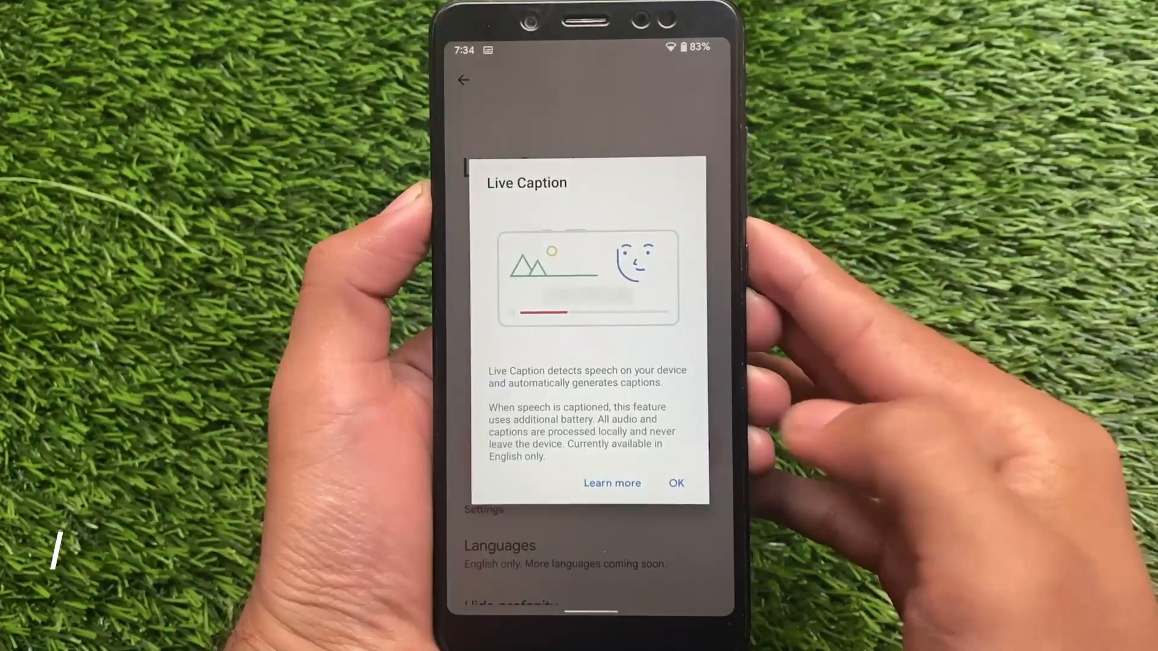
Dismiss the Live Caption introduction and leave vibration and haptics for Wallpaper & style.
click(675, 483)
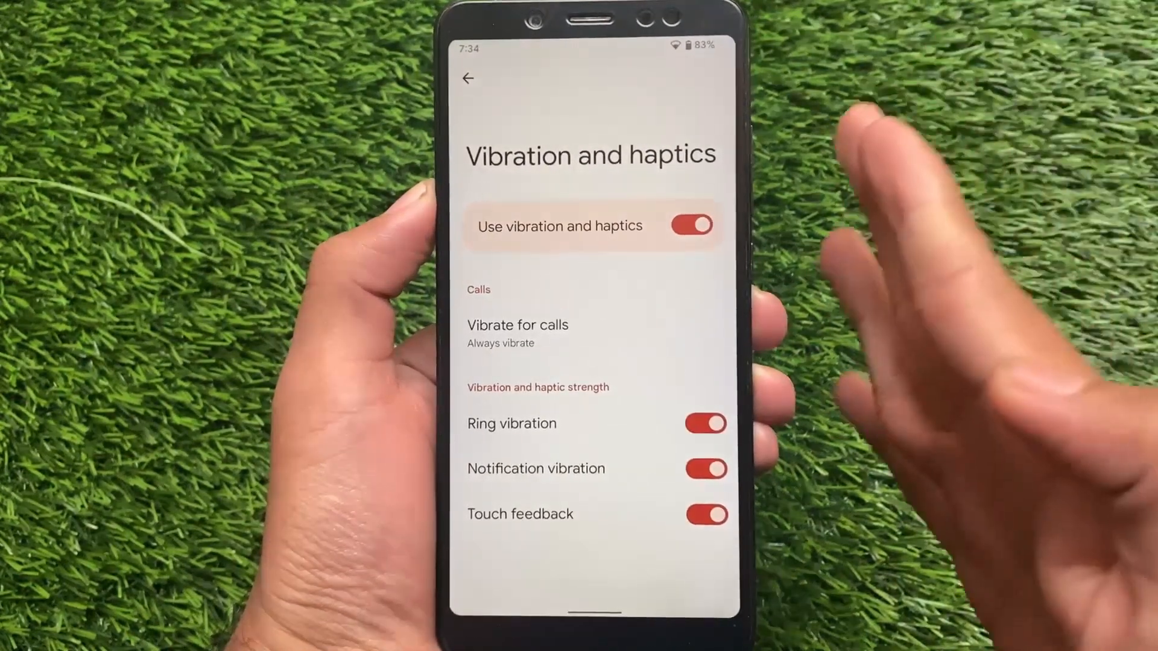
click(706, 516)
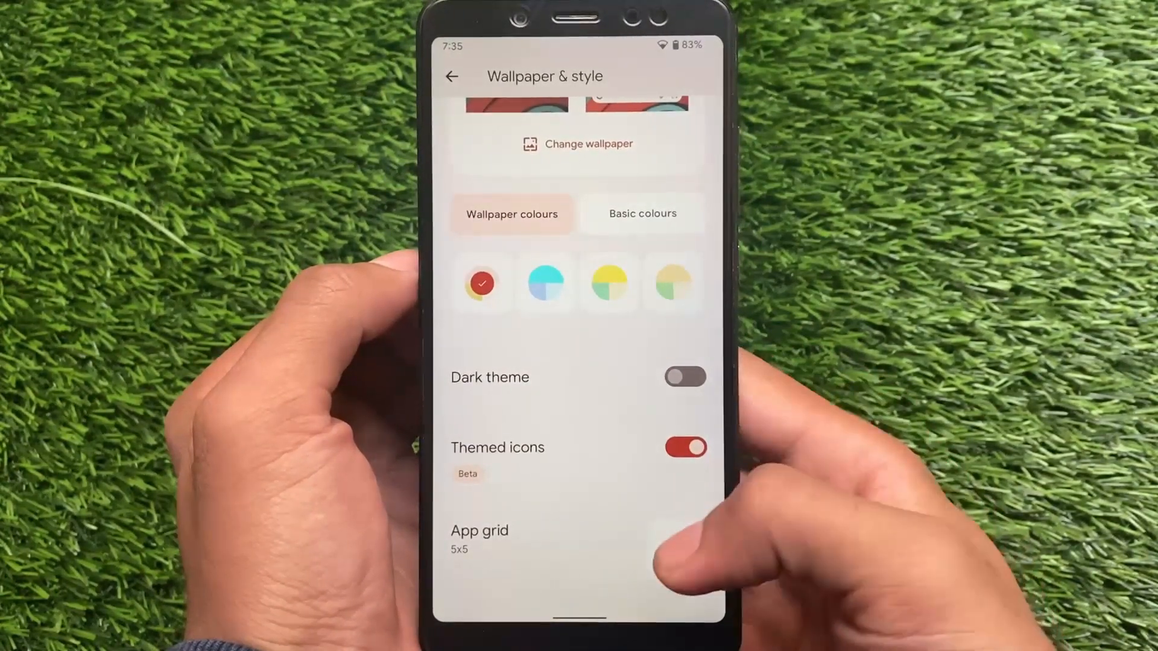
click(479, 537)
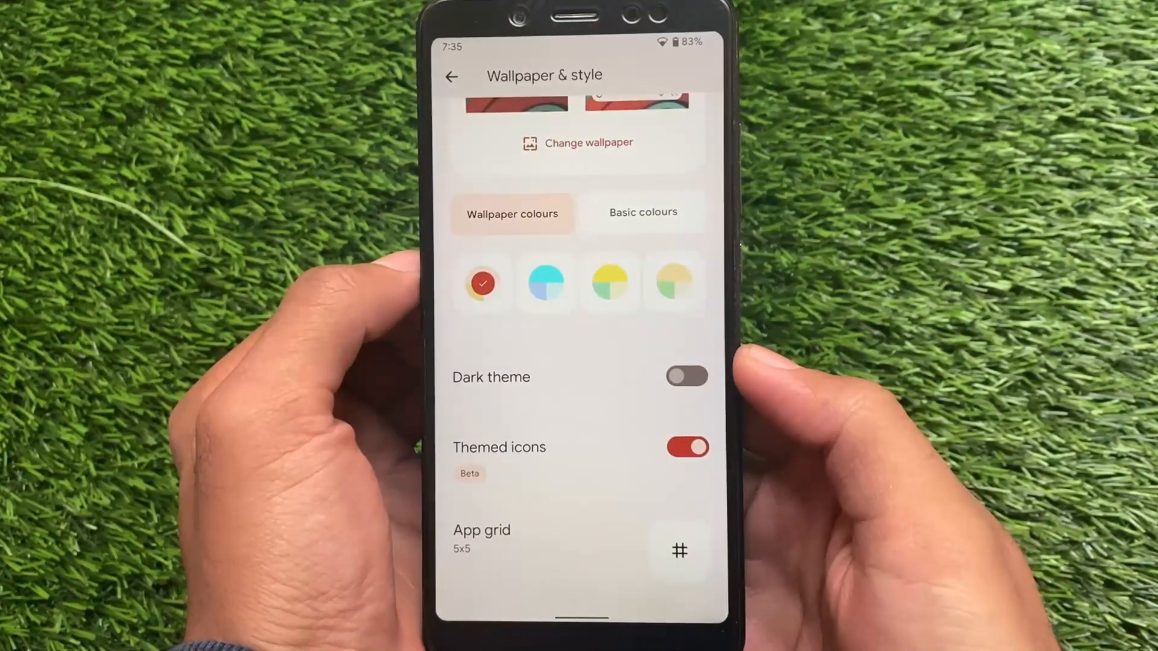
scroll(up, 3)
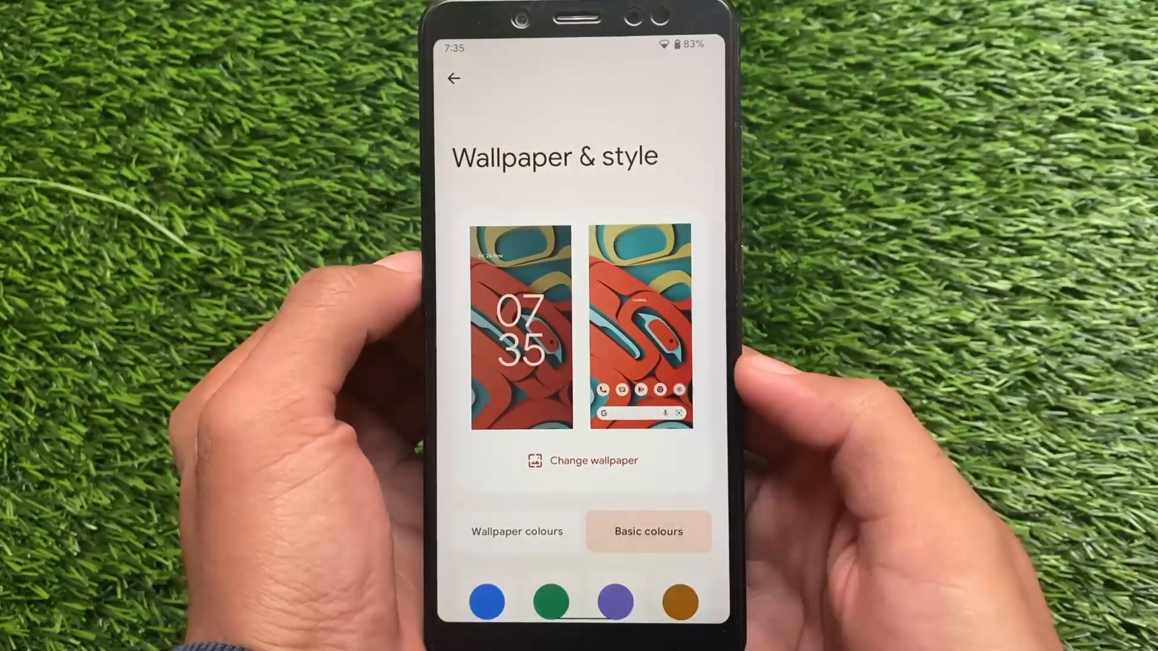
click(516, 531)
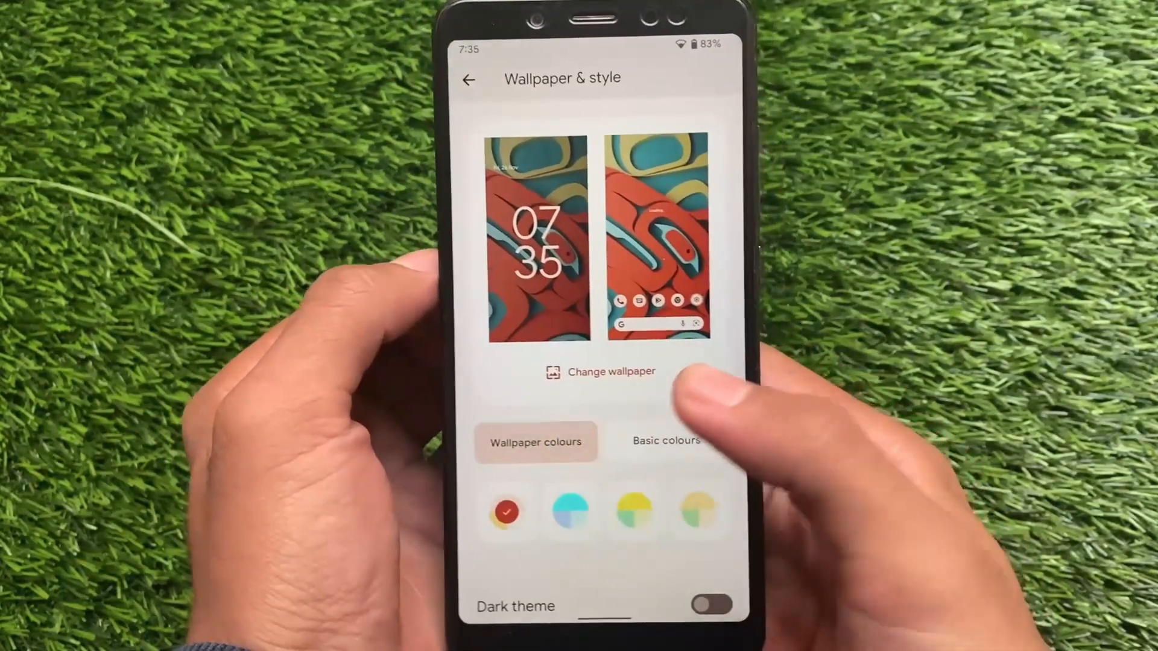
scroll(down, 3)
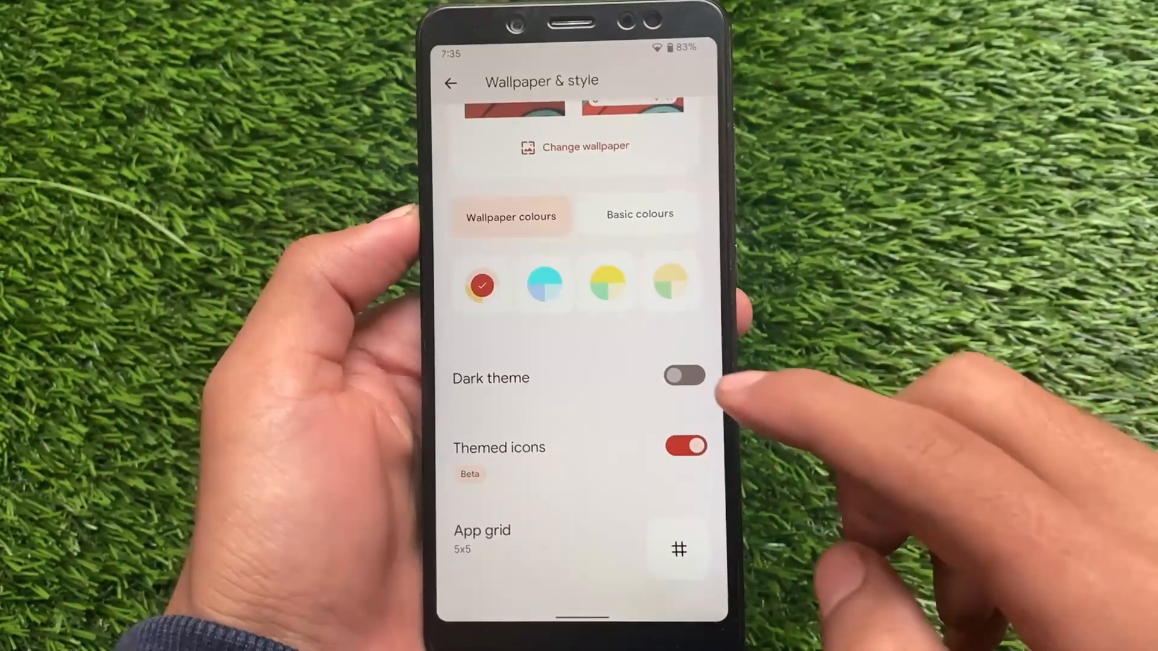
scroll(down, 3)
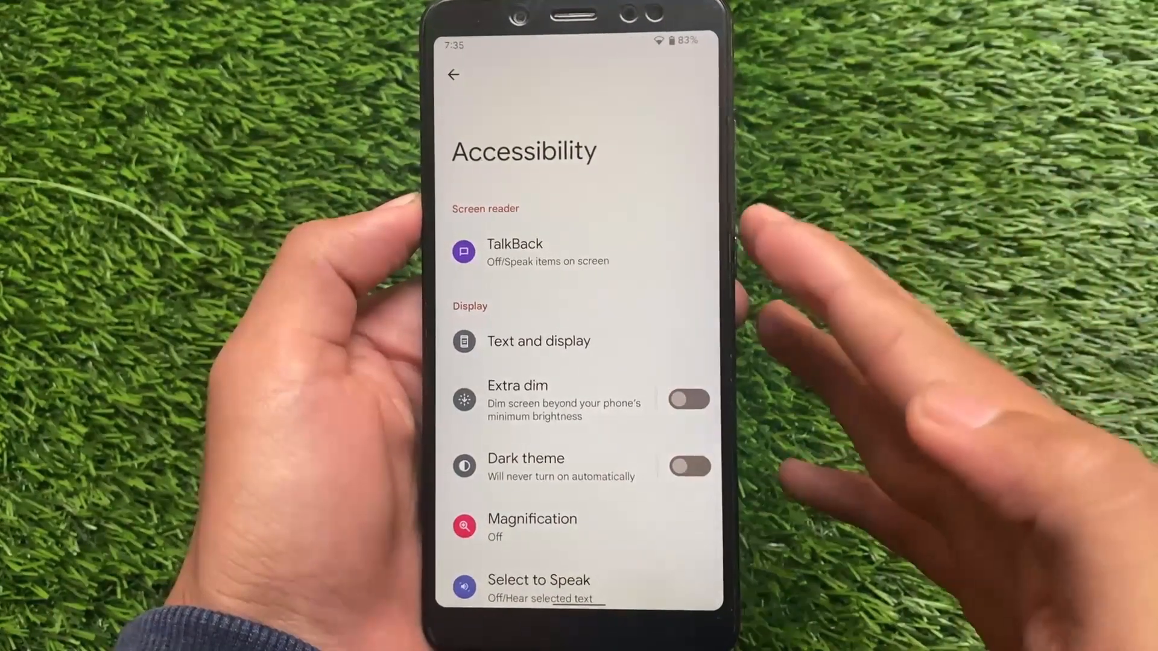
click(538, 340)
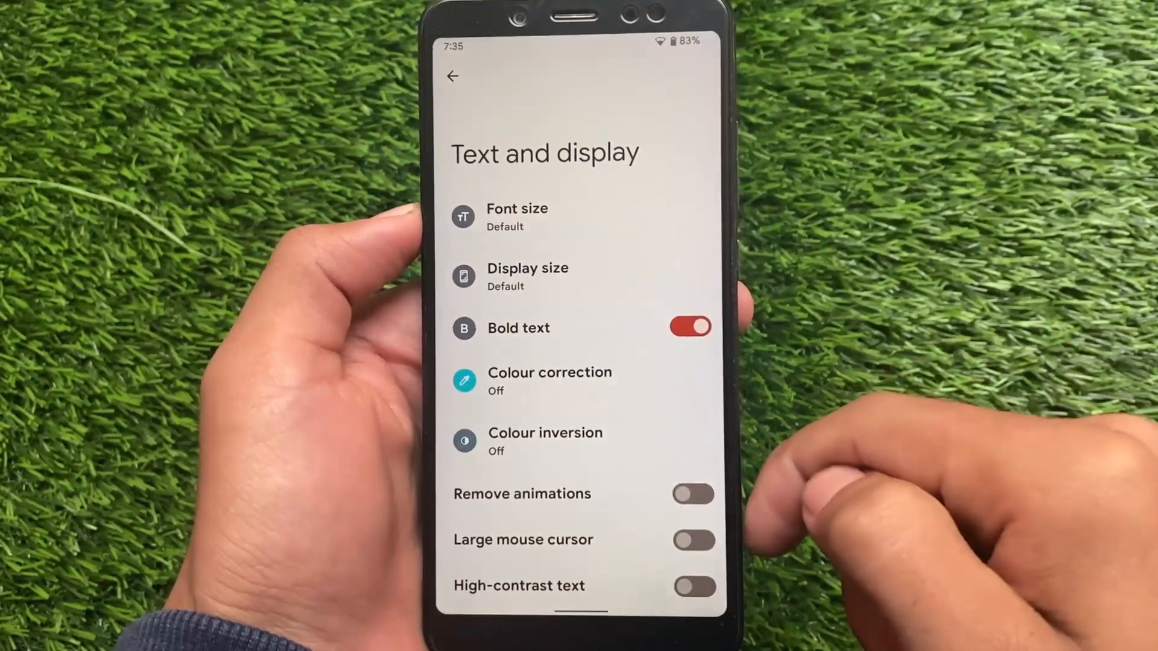
click(528, 277)
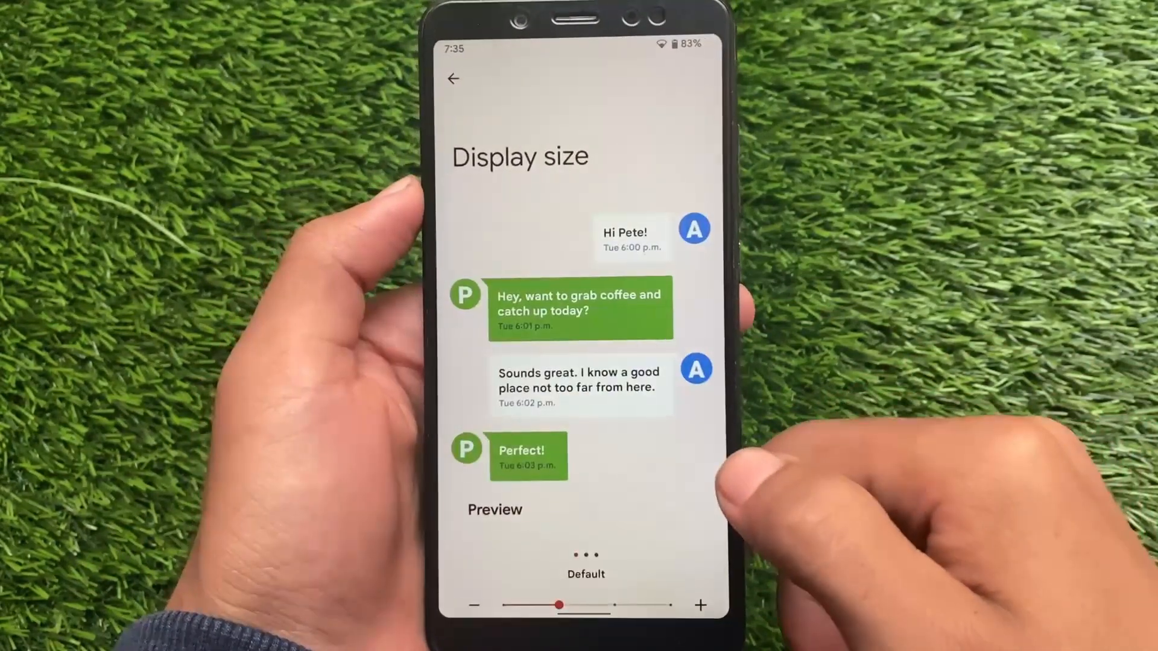
click(458, 78)
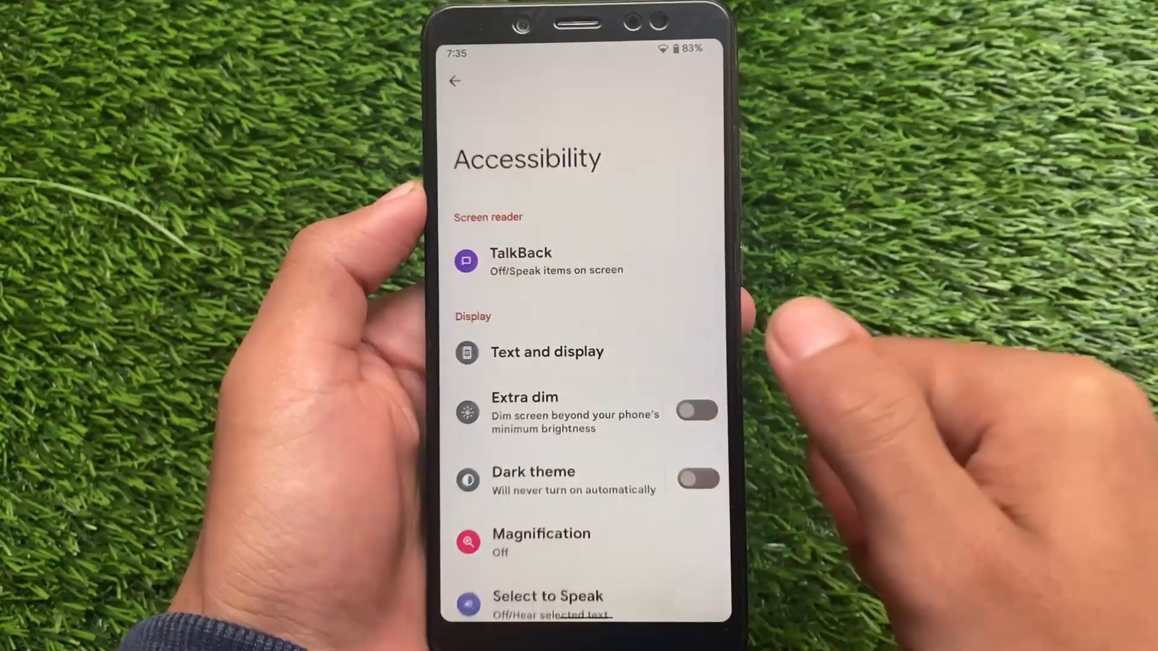
scroll(up, 3)
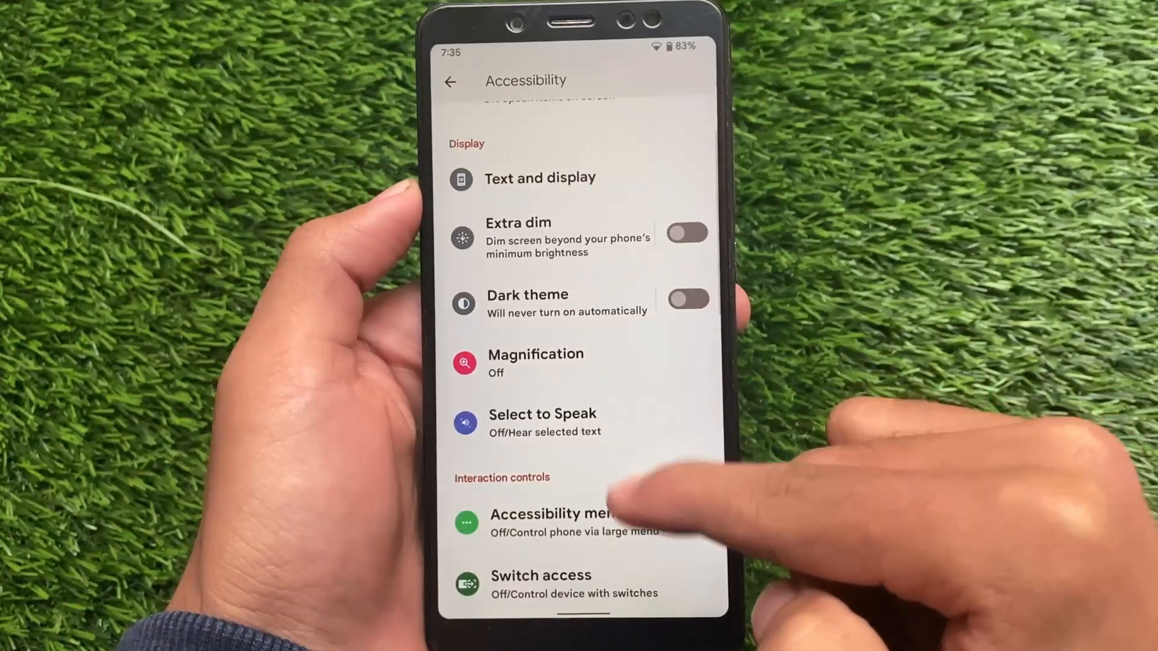
click(550, 522)
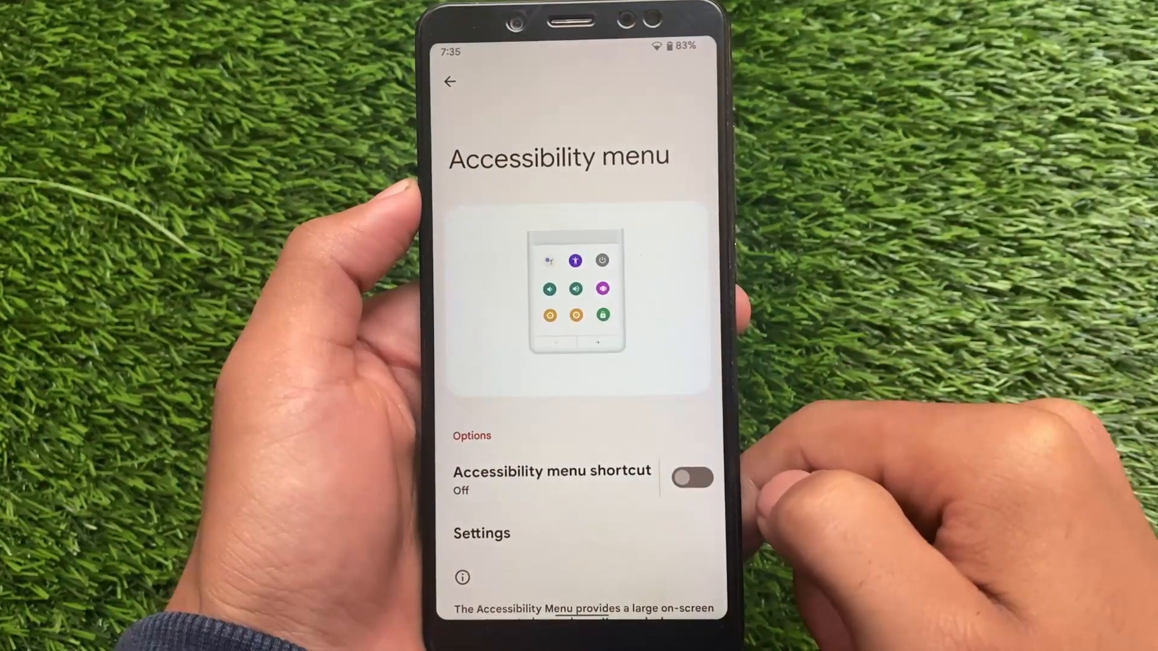
click(448, 82)
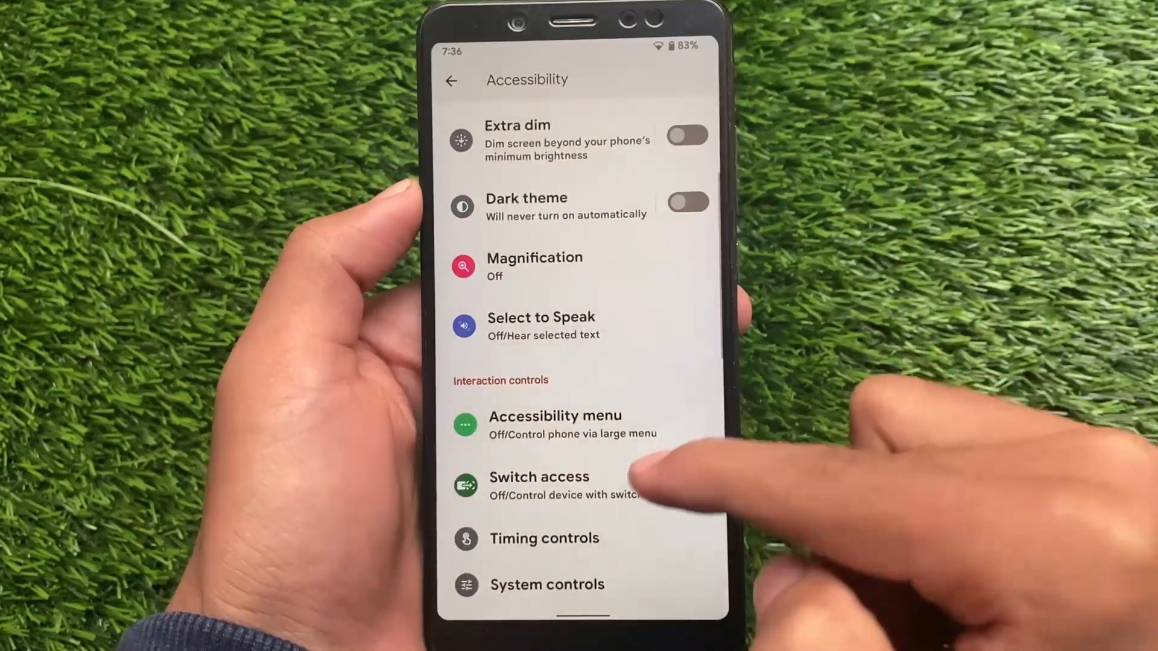
scroll(up, 3)
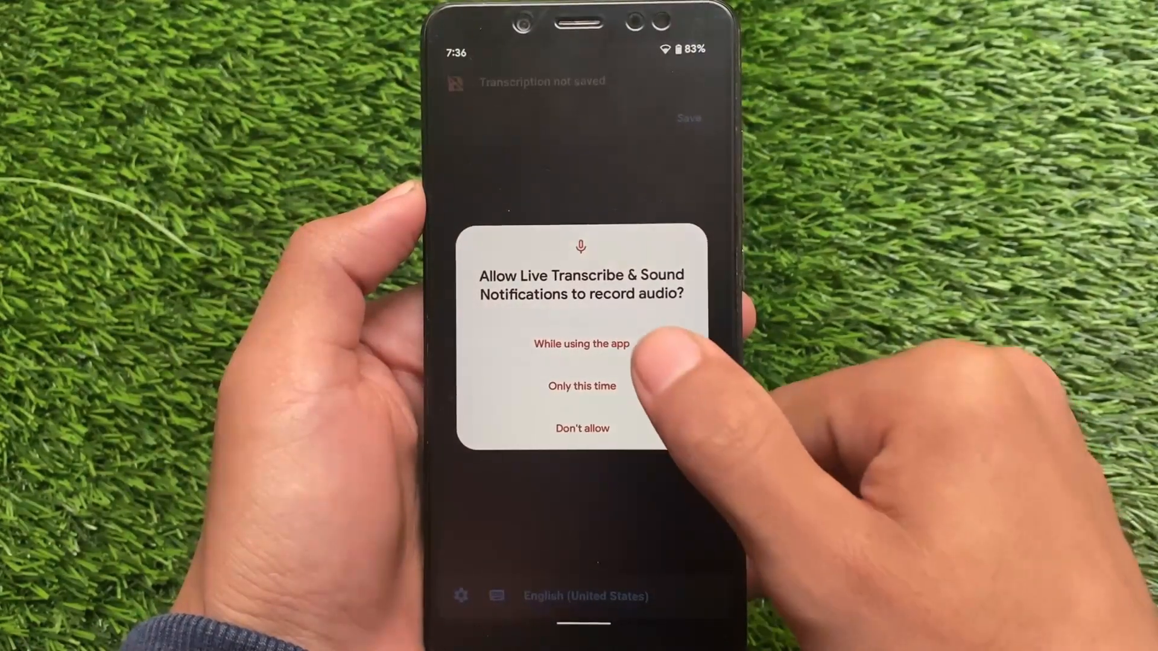
Answer the Live Transcribe microphone permission request, then open caption preferences.
click(581, 344)
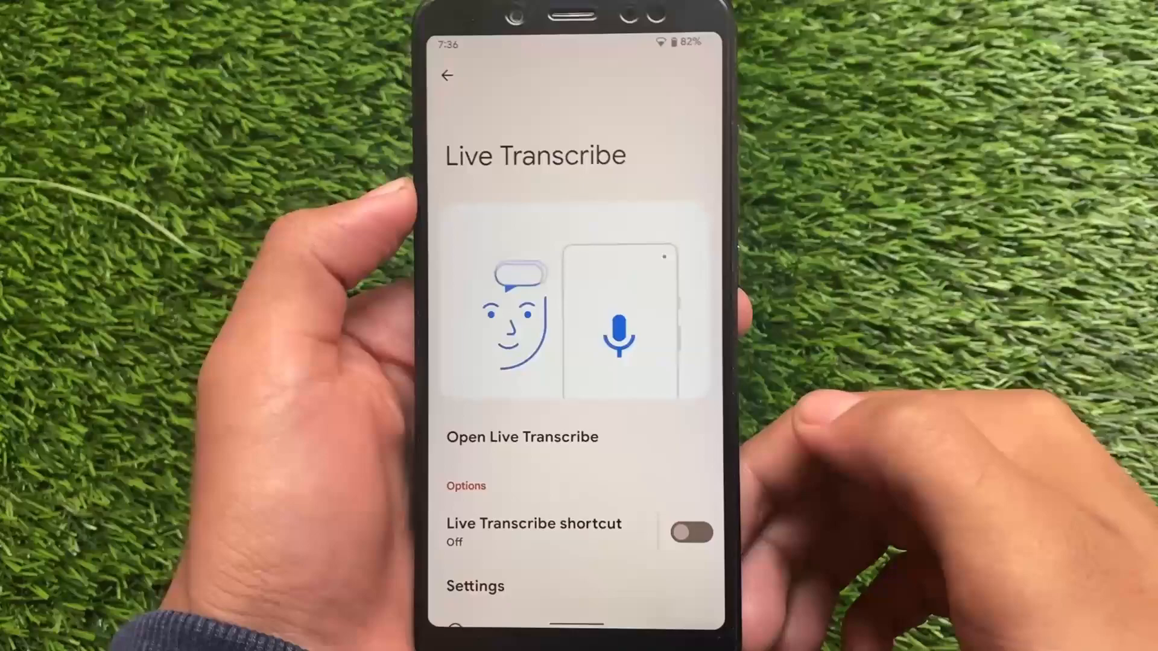
click(521, 437)
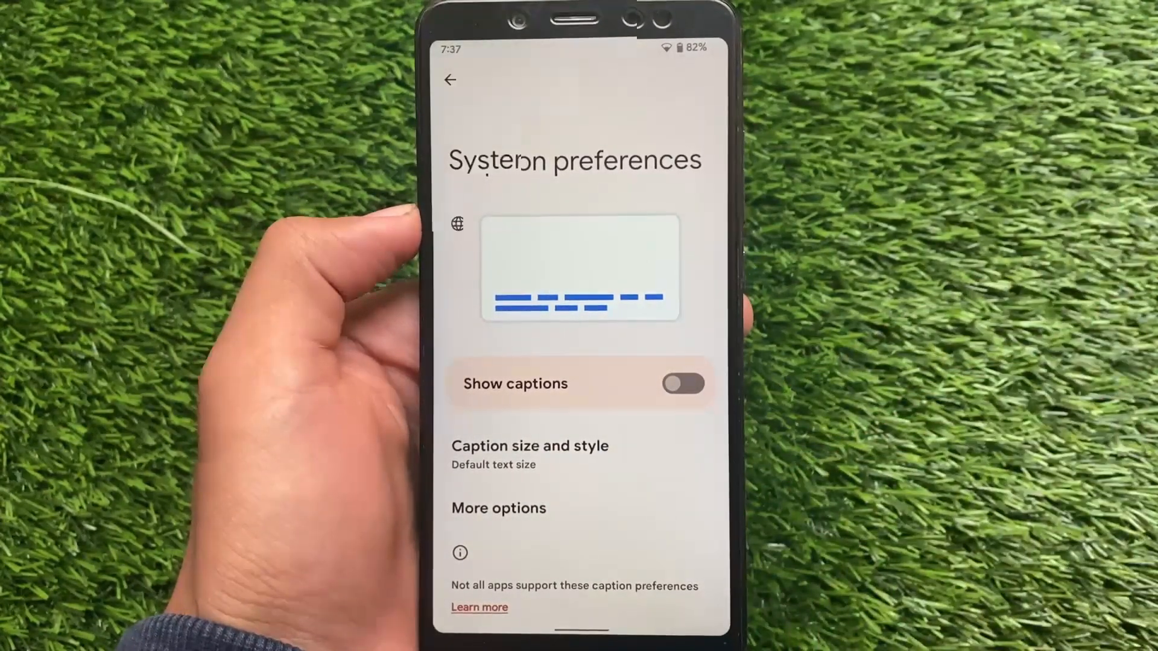
Go back from Caption preferences to the System settings list.
click(453, 79)
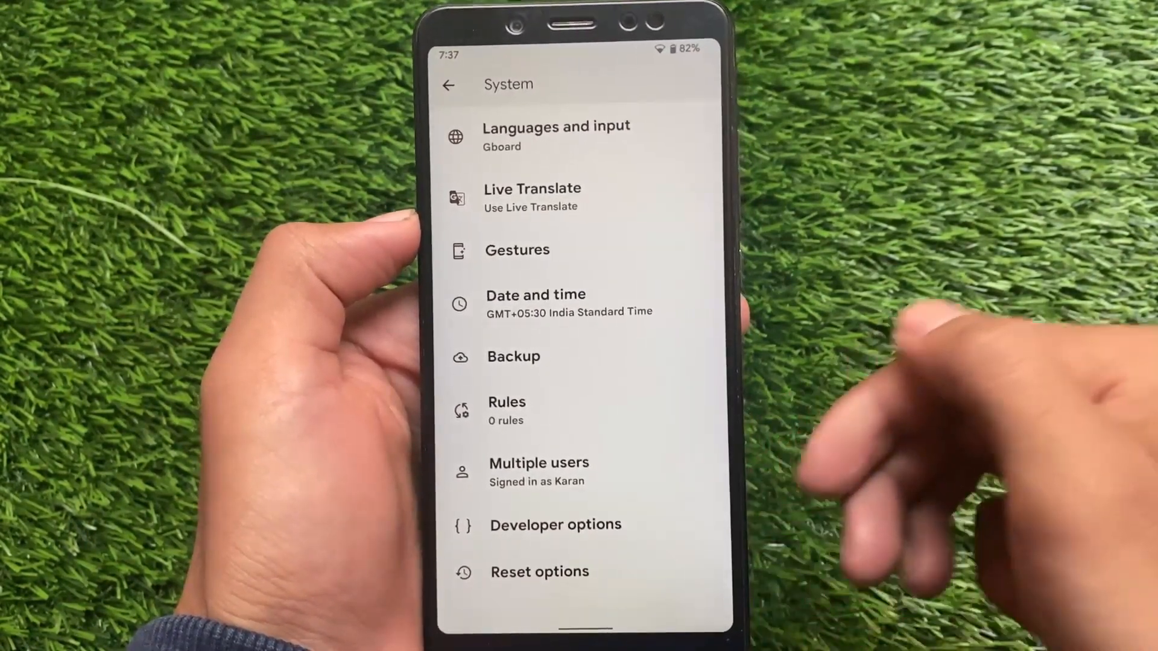
mouse_move(923, 406)
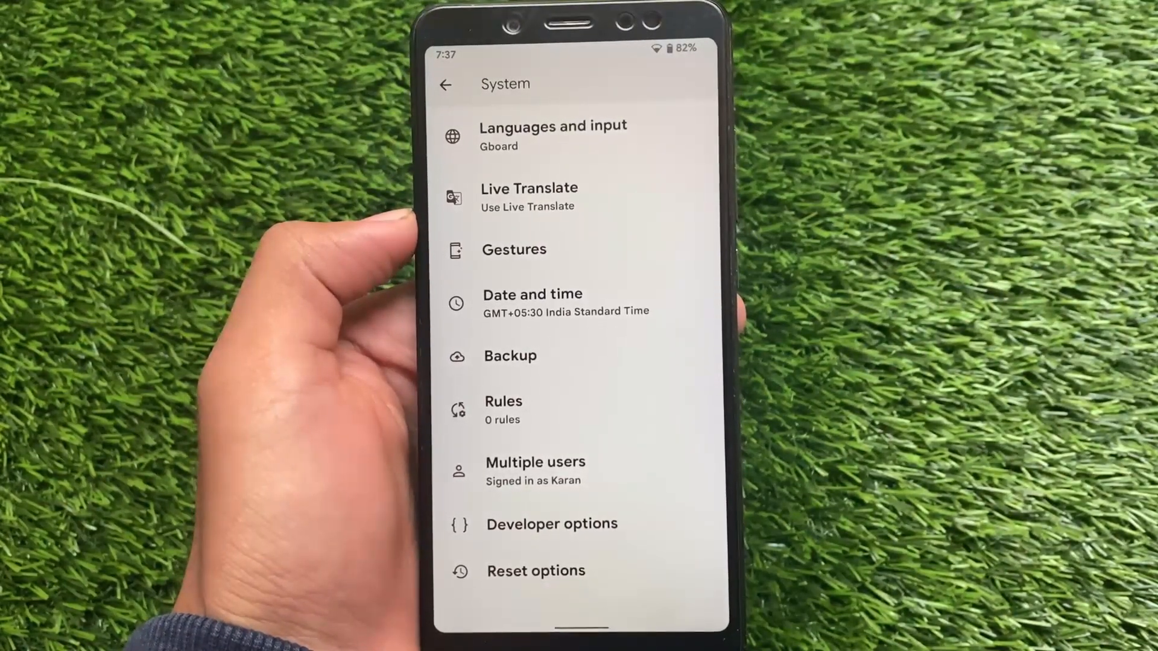